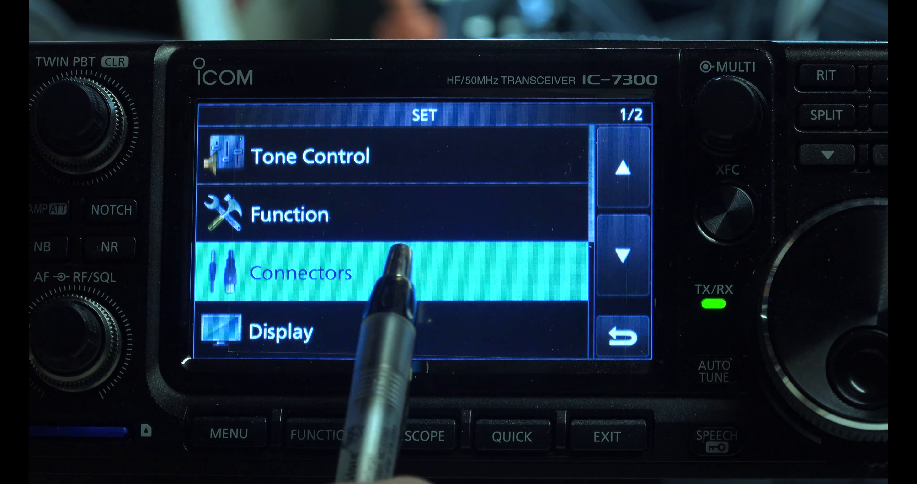
# Step: Leave the RESET screen and return to the IC-7300's main MENU grid
pyautogui.click(622, 256)
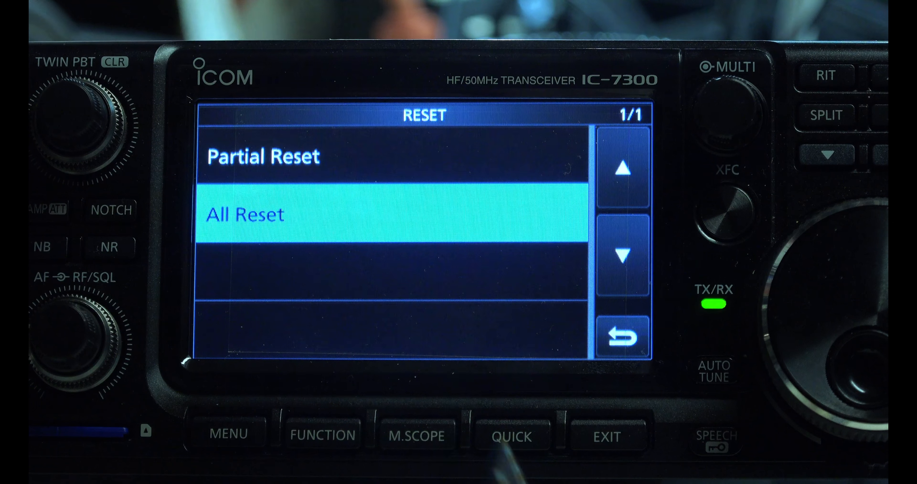
pyautogui.click(397, 214)
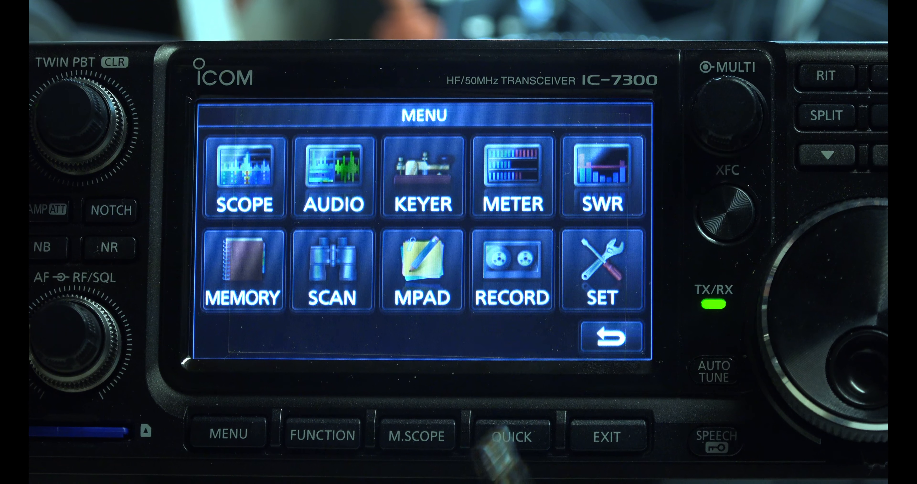
# Step: Enter SET > Connectors, showing ACC/USB output select, AF level and beep/speech options
pyautogui.click(602, 269)
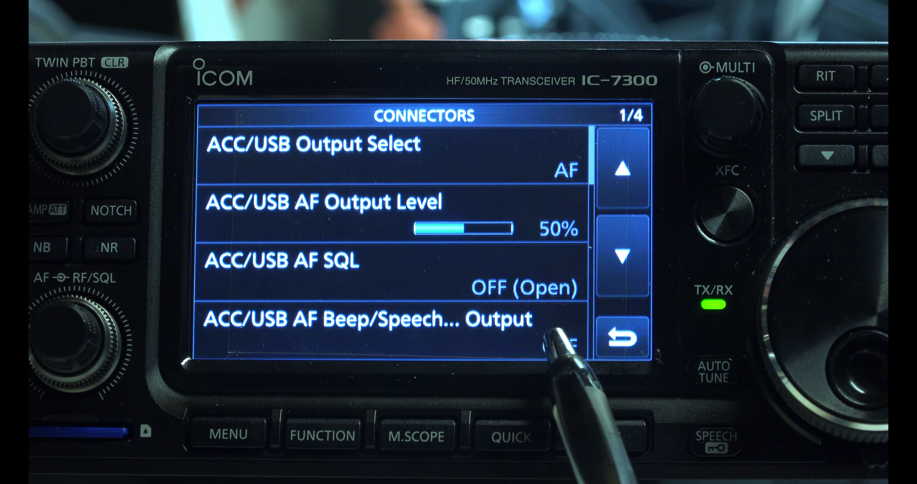
# Step: Page through Connectors 2/4 and 3/4 to confirm DATA MOD is USB and USB Serial Function is CI-V
pyautogui.click(621, 264)
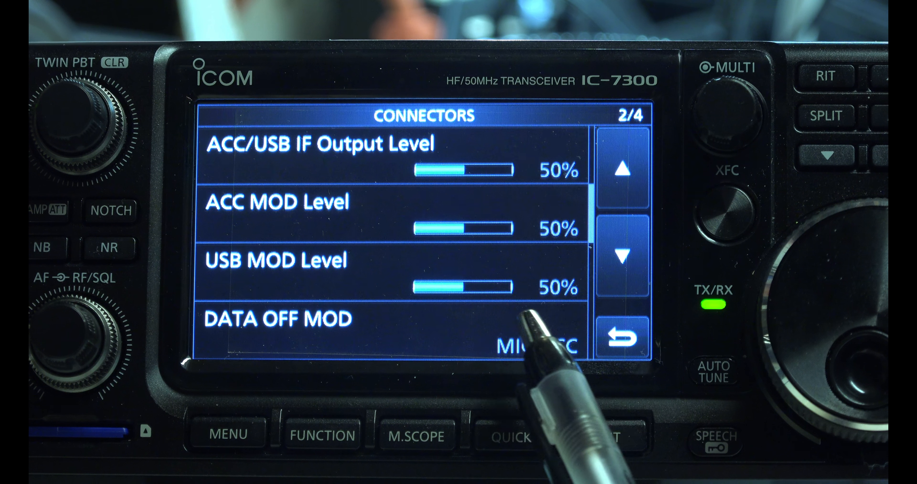
pyautogui.click(623, 256)
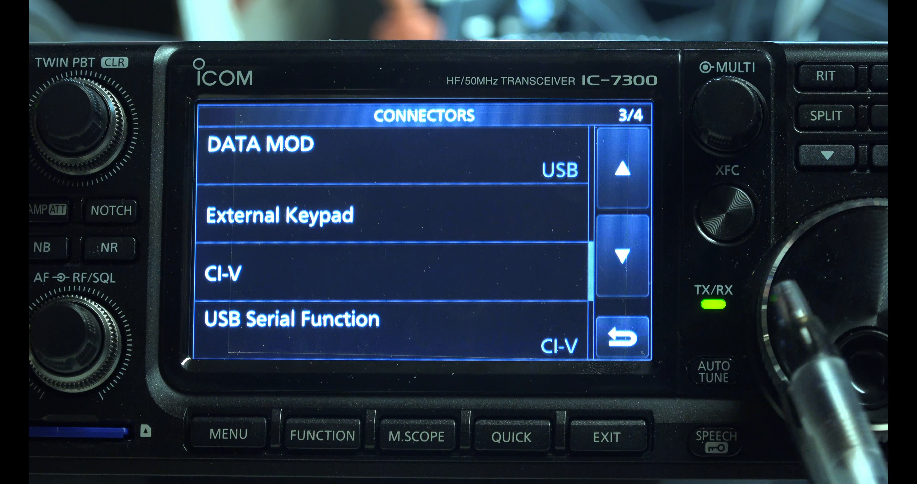
pyautogui.click(624, 260)
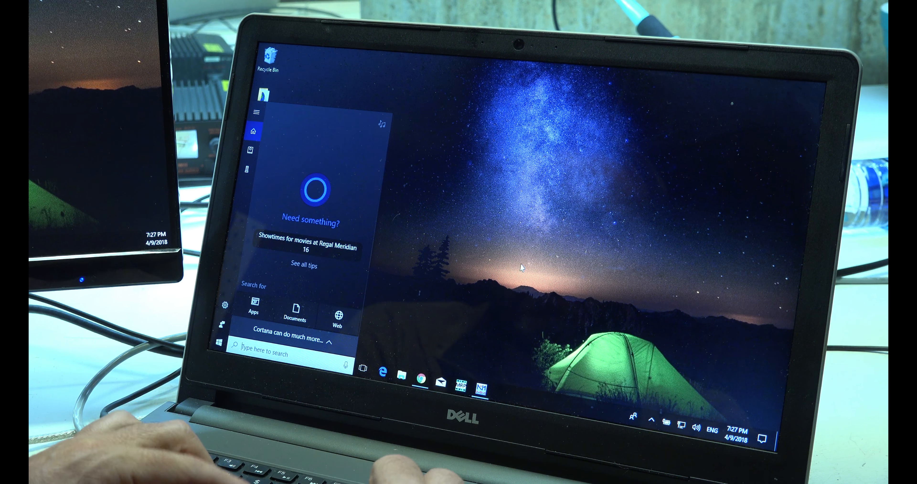
# Step: In Device Manager, locate the Silicon Labs CP210x USB to UART Bridge under Ports as COM3
pyautogui.write('computer')
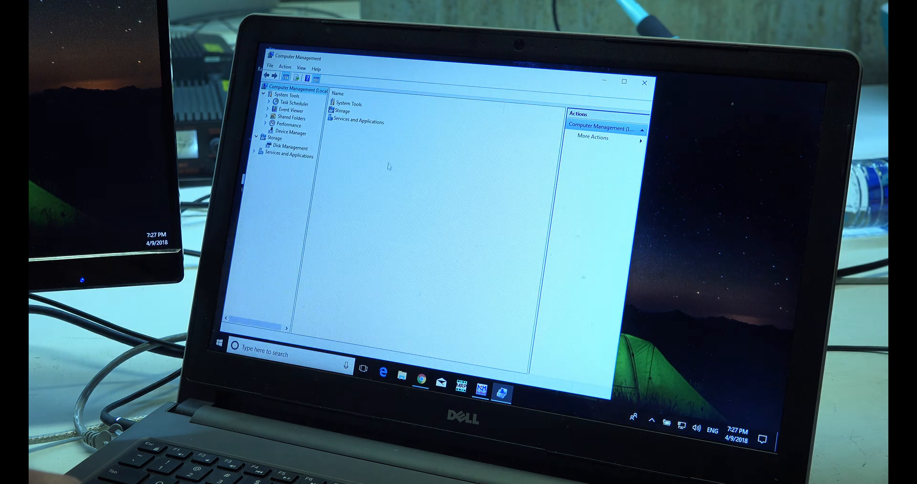
pyautogui.click(290, 132)
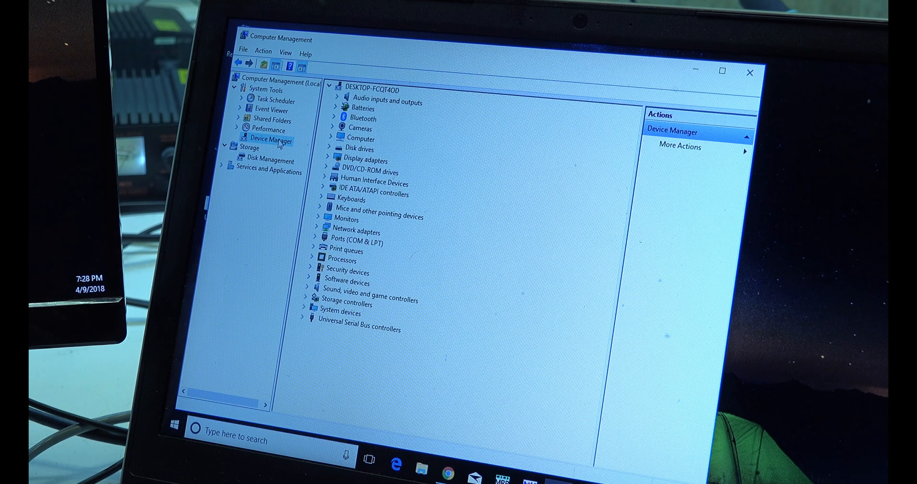
pyautogui.click(354, 240)
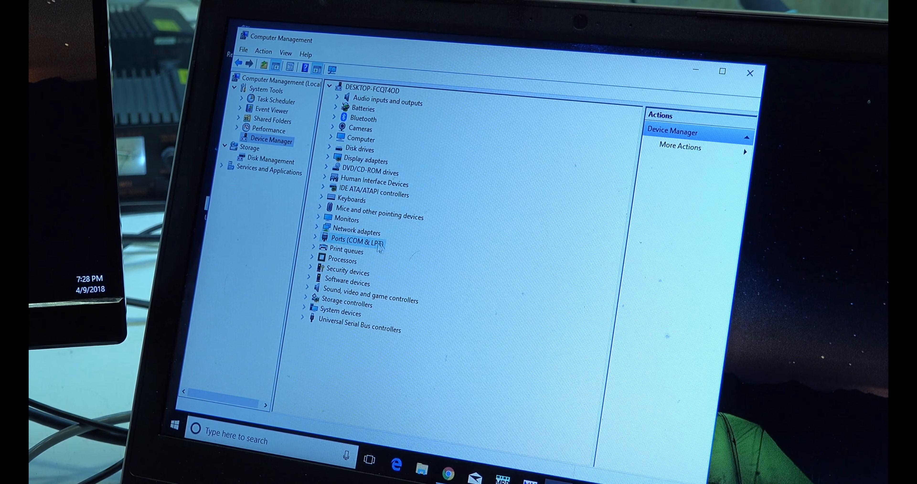
pyautogui.click(313, 240)
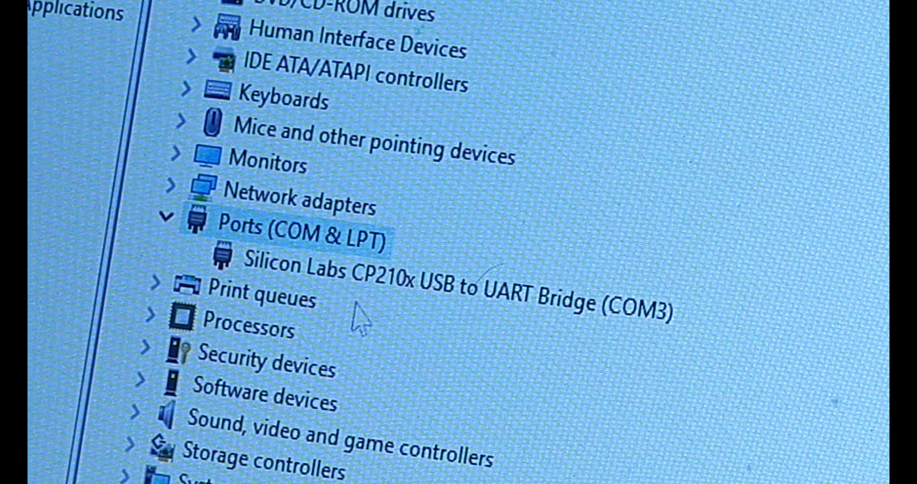
pyautogui.moveTo(363, 305)
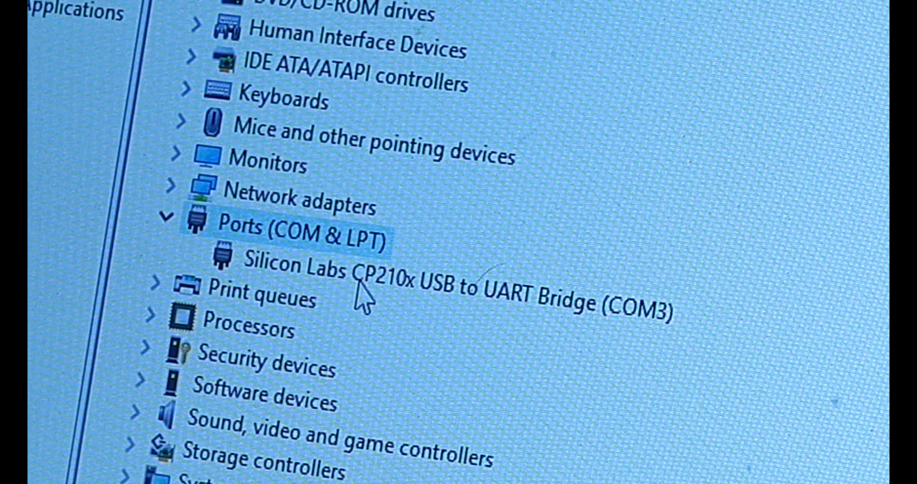
pyautogui.moveTo(529, 331)
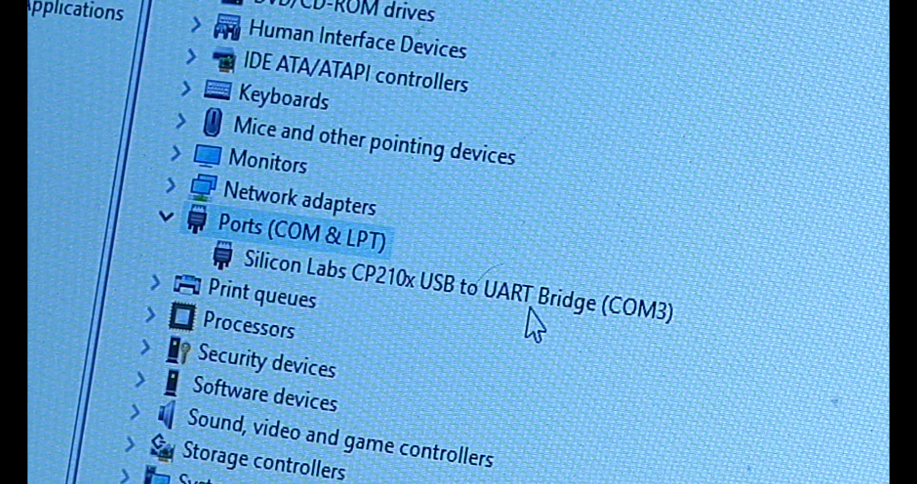
pyautogui.moveTo(647, 360)
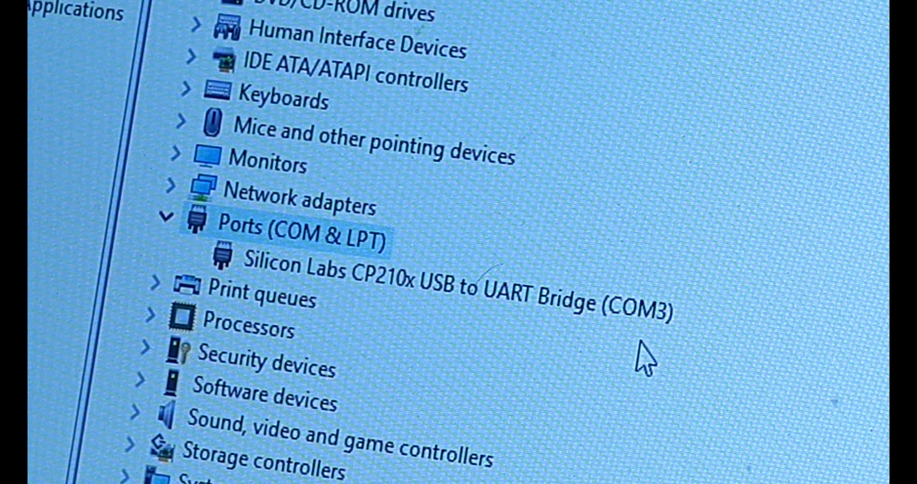
pyautogui.moveTo(717, 349)
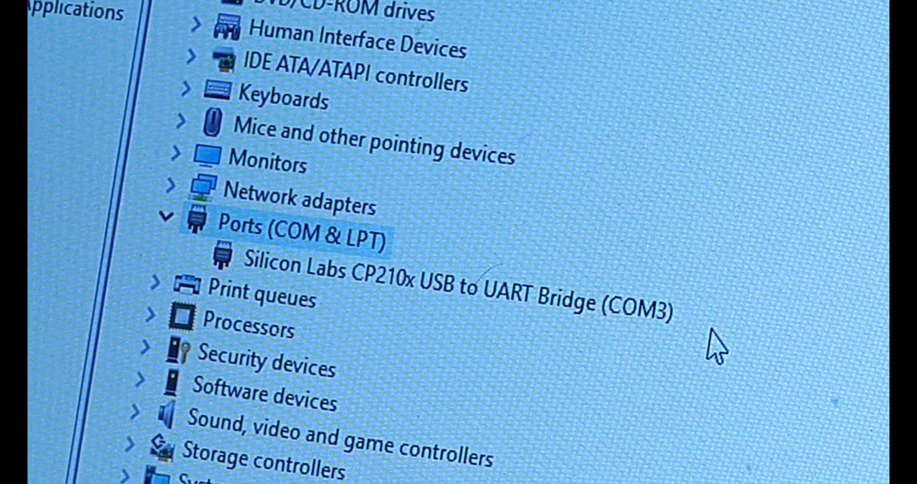
pyautogui.click(456, 276)
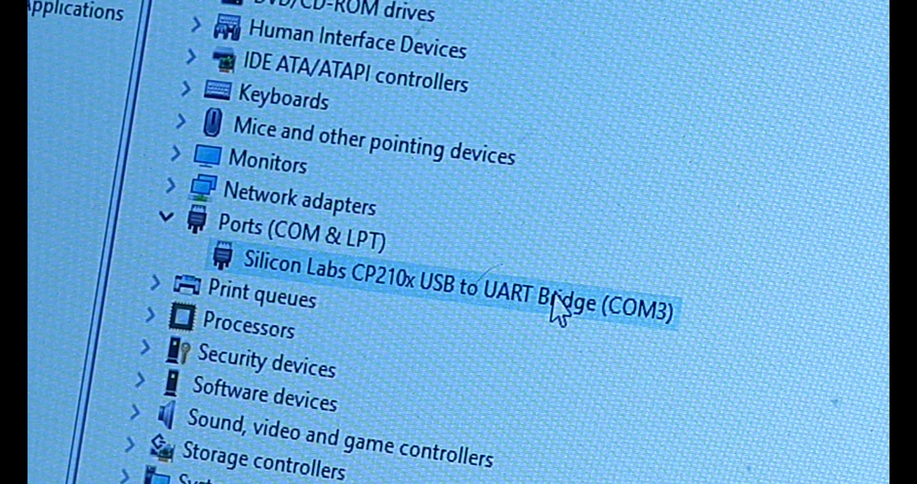
pyautogui.moveTo(708, 409)
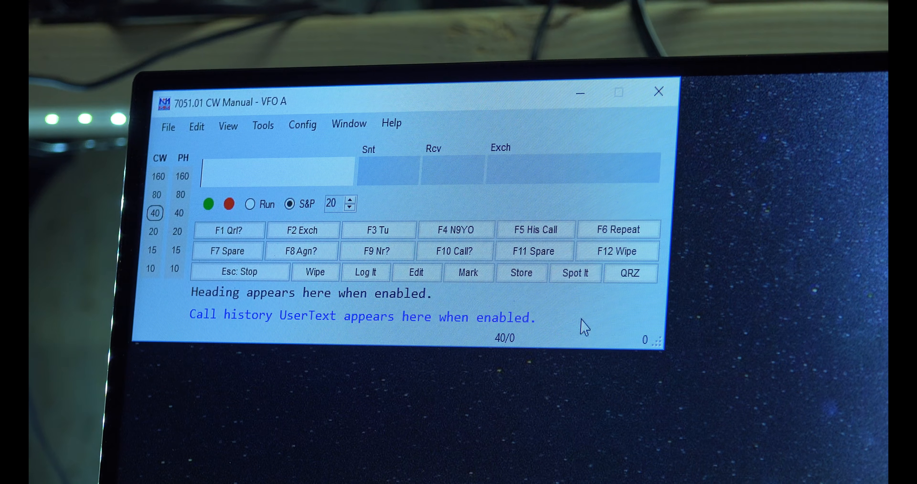
pyautogui.moveTo(379, 229)
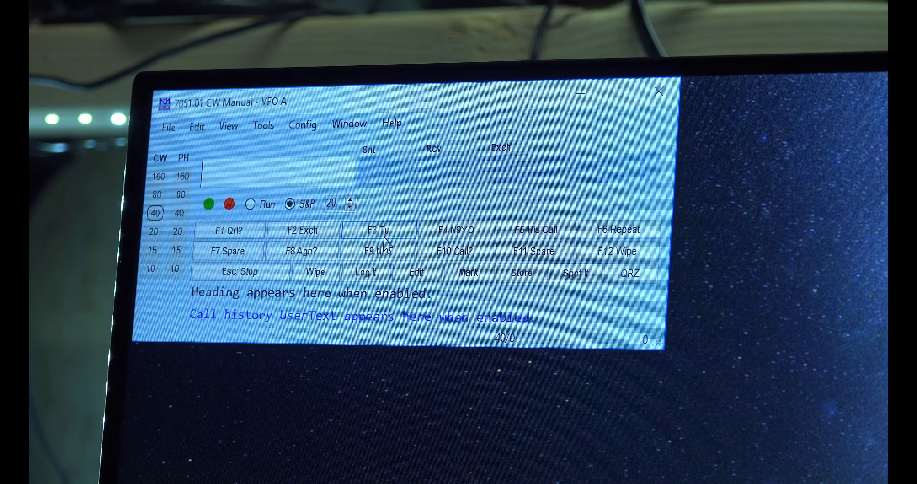
# Step: In Configure Ports, verify COM3 is assigned to the IC-7300 and bring up its port details
pyautogui.click(303, 123)
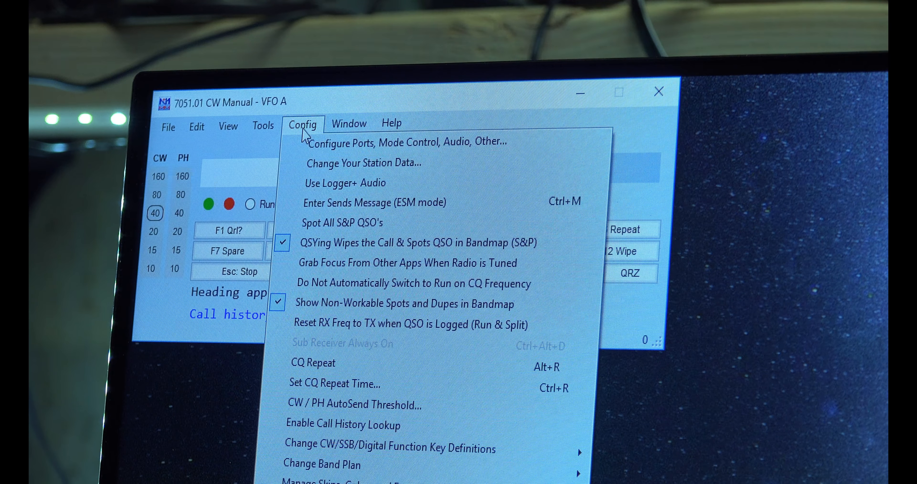
pyautogui.moveTo(406, 141)
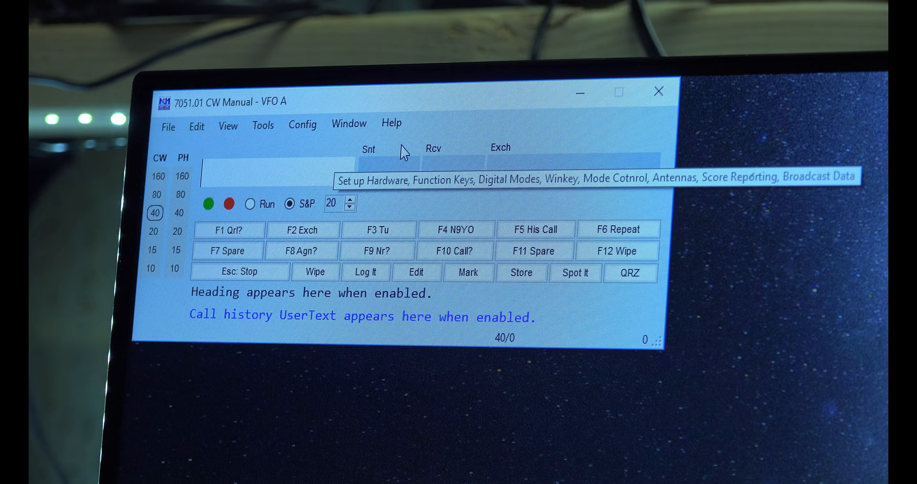
pyautogui.click(302, 124)
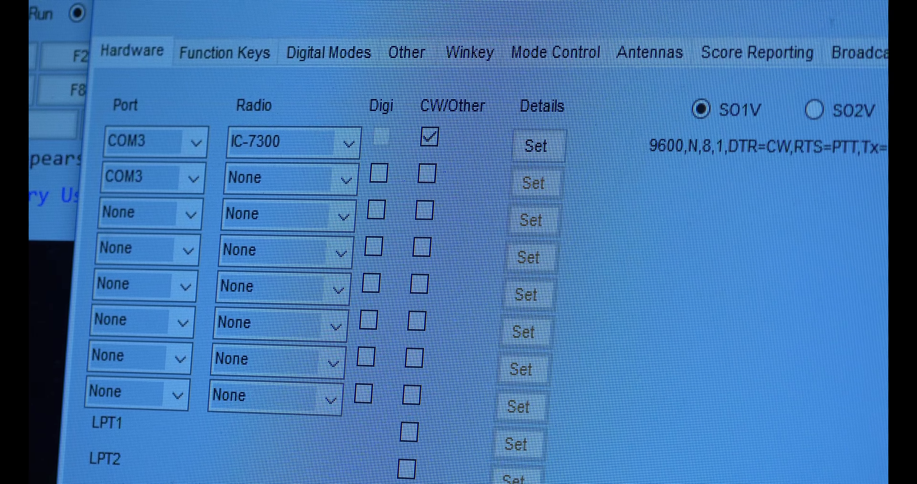
pyautogui.click(192, 141)
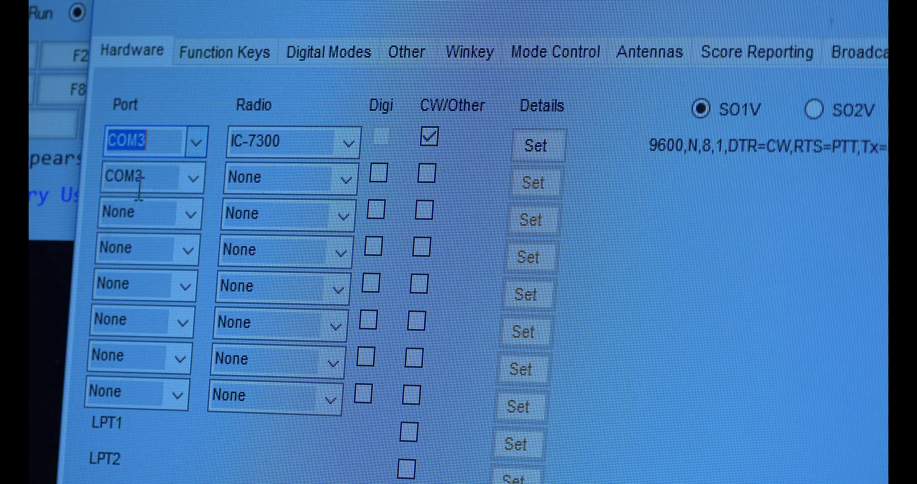
pyautogui.click(348, 142)
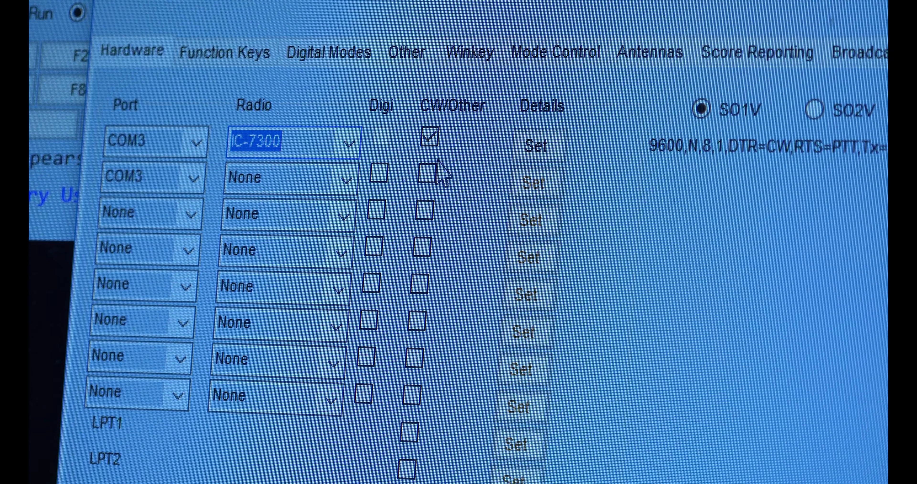
pyautogui.moveTo(725, 345)
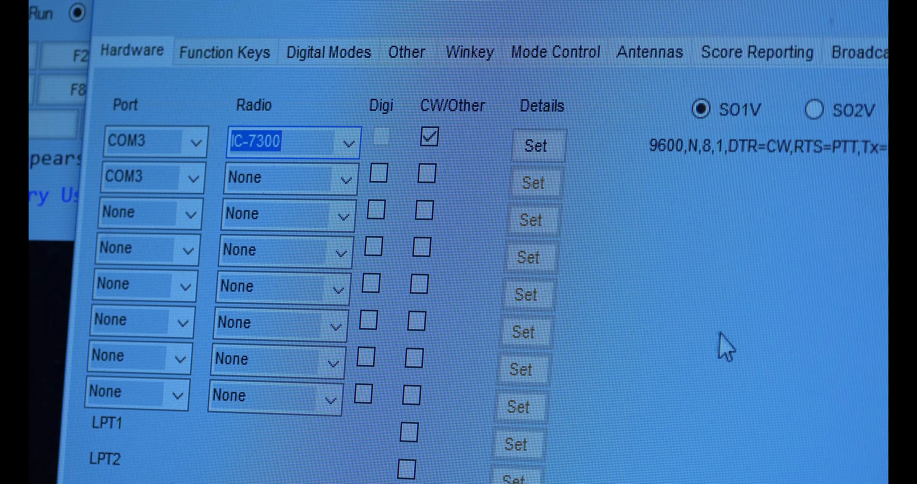
pyautogui.moveTo(685, 161)
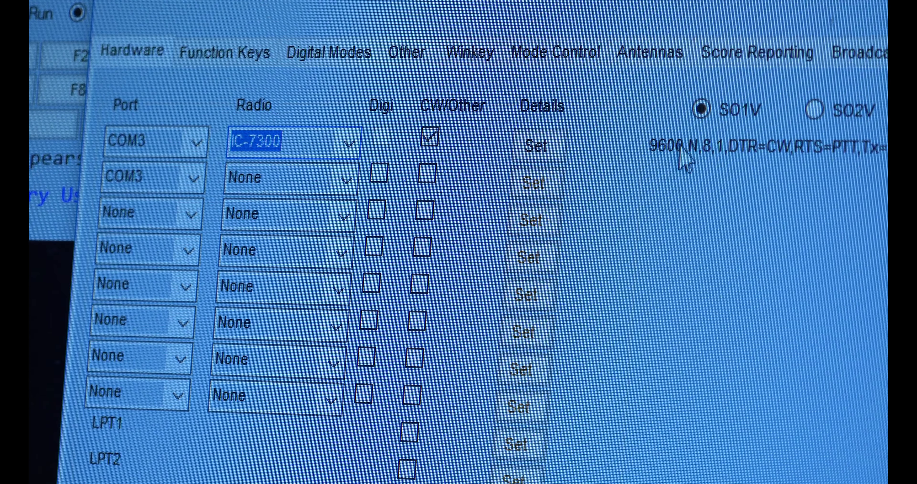
pyautogui.click(535, 144)
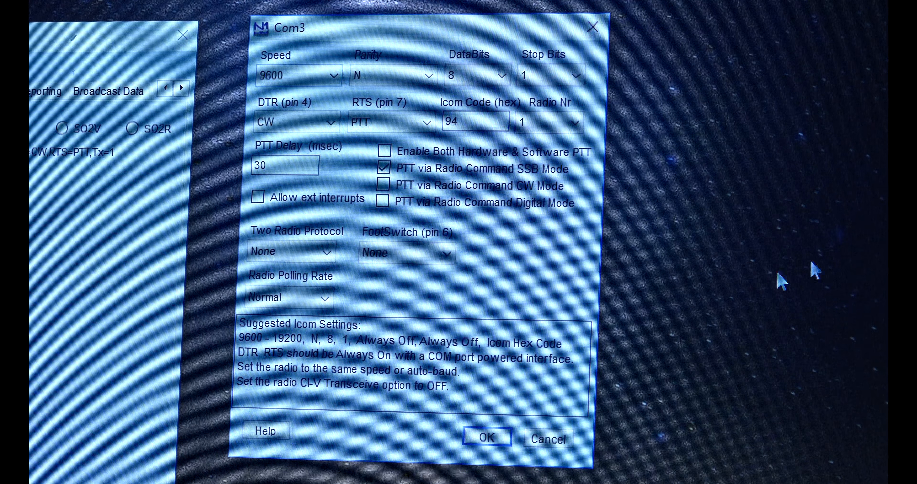
pyautogui.moveTo(500, 52)
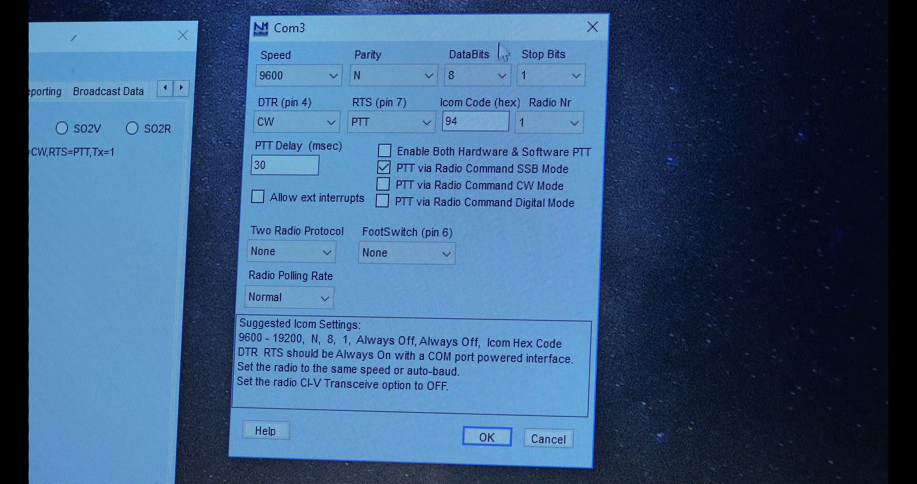
pyautogui.moveTo(739, 160)
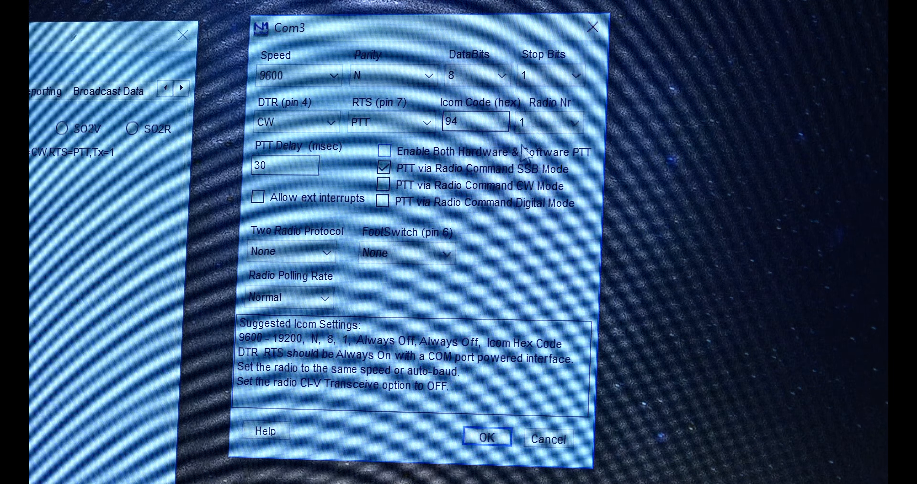
pyautogui.moveTo(690, 338)
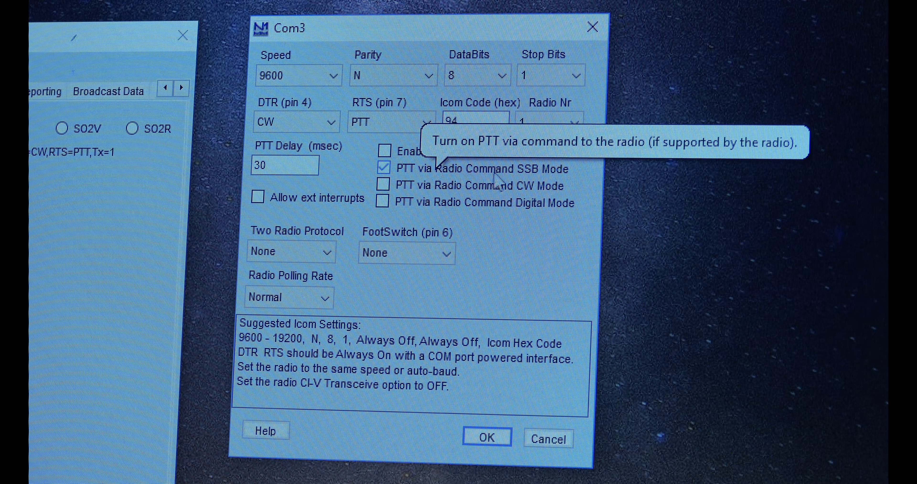
pyautogui.moveTo(625, 462)
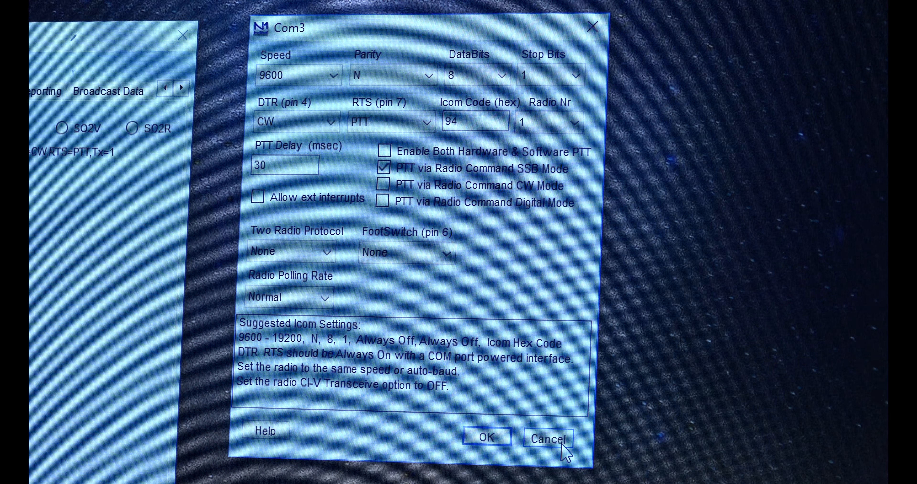
# Step: Cancel the Com3 dialog (9600, N, 8, 1, Icom code 94), back to the IC-7300 on 7051.01 CW
pyautogui.click(548, 438)
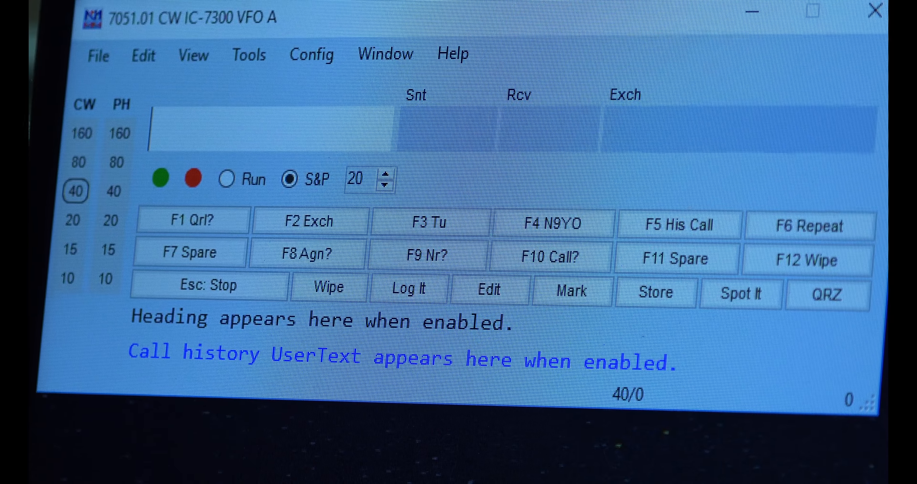